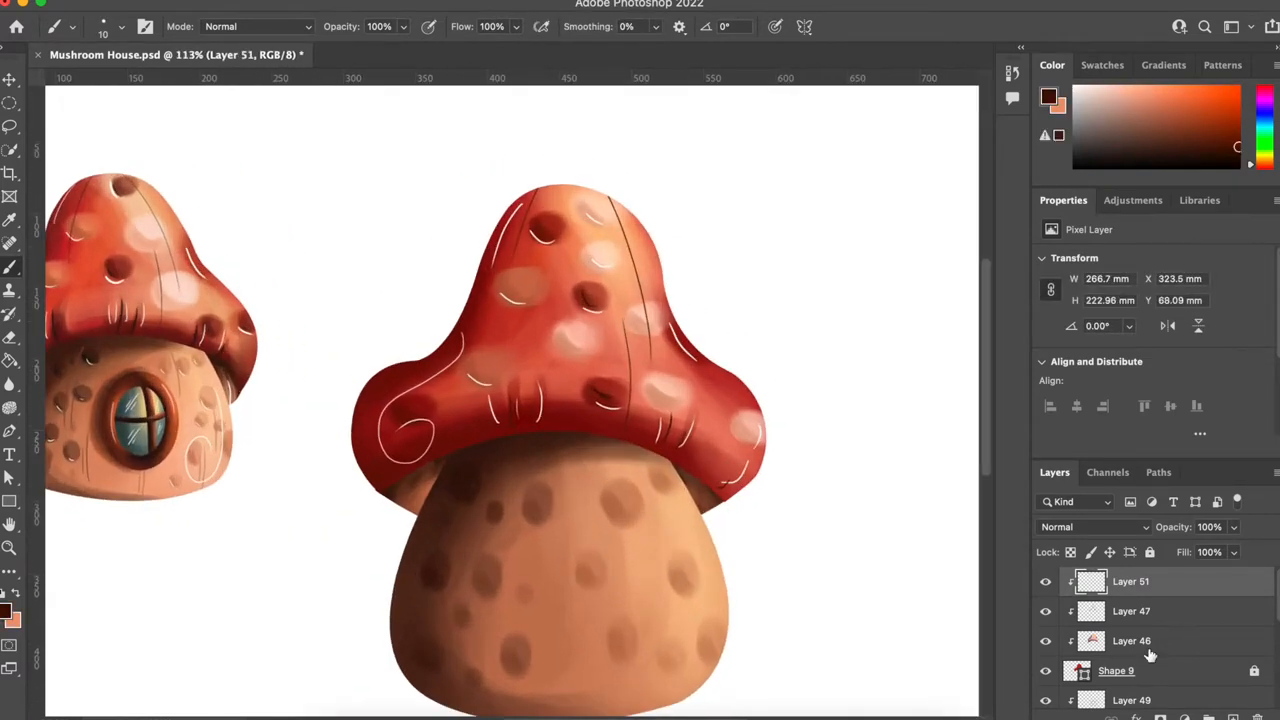
Paint an arched brown door frame, panel, round window and knob on the house body.
left_click(1131, 641)
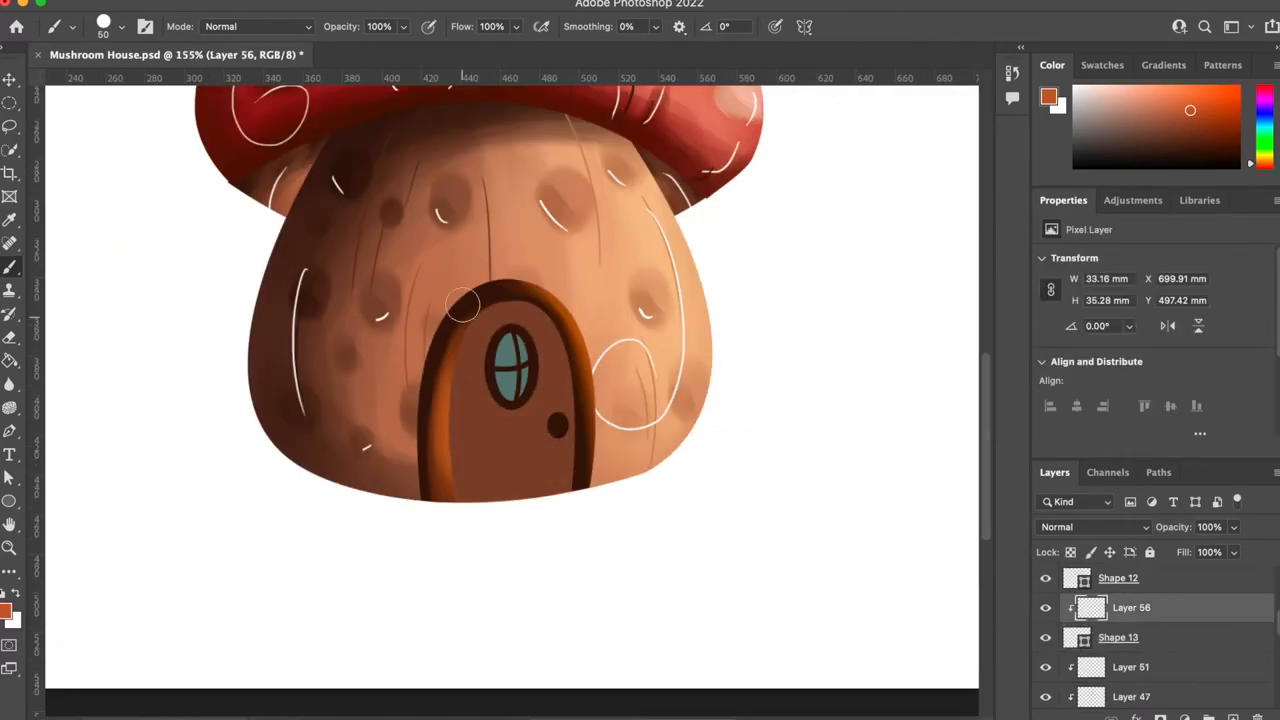
Brush wood-grain lines onto the door and scale Group 3 to about 121%.
left_click_drag(463, 305, 558, 417)
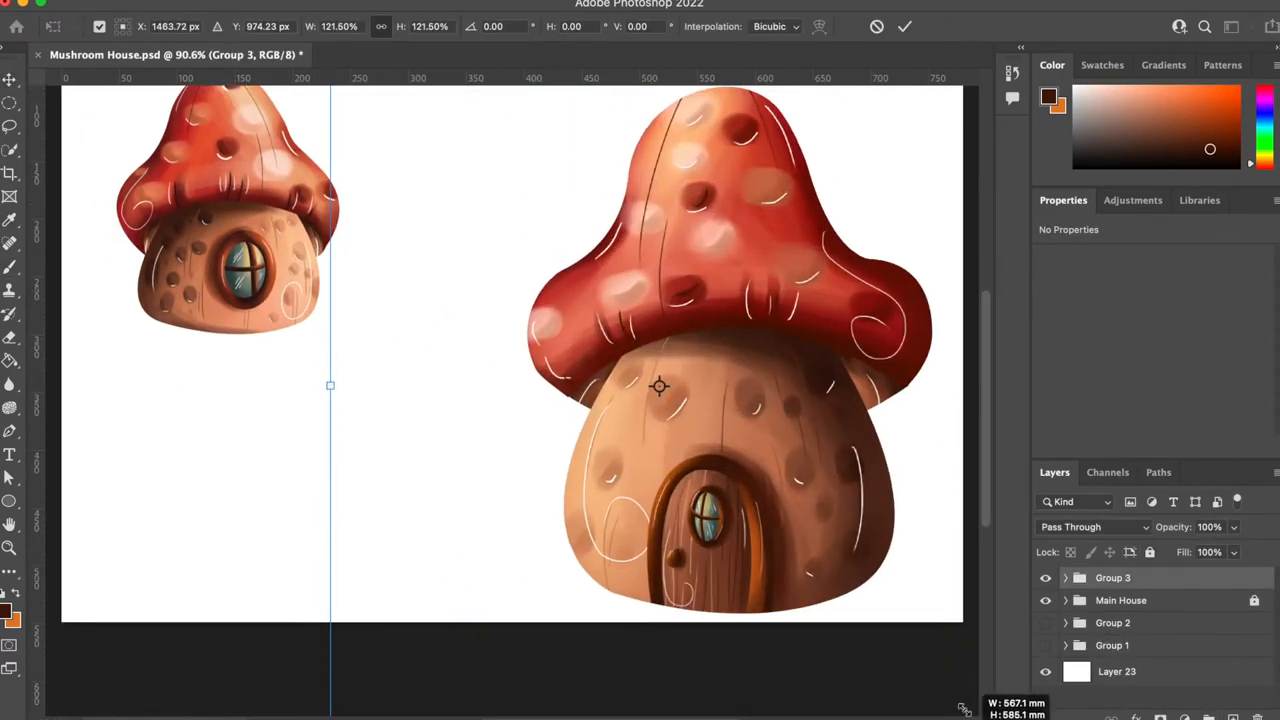
Paint the small mushroom's red cap, pale spots, underside and brown spotted stem.
left_click(904, 26)
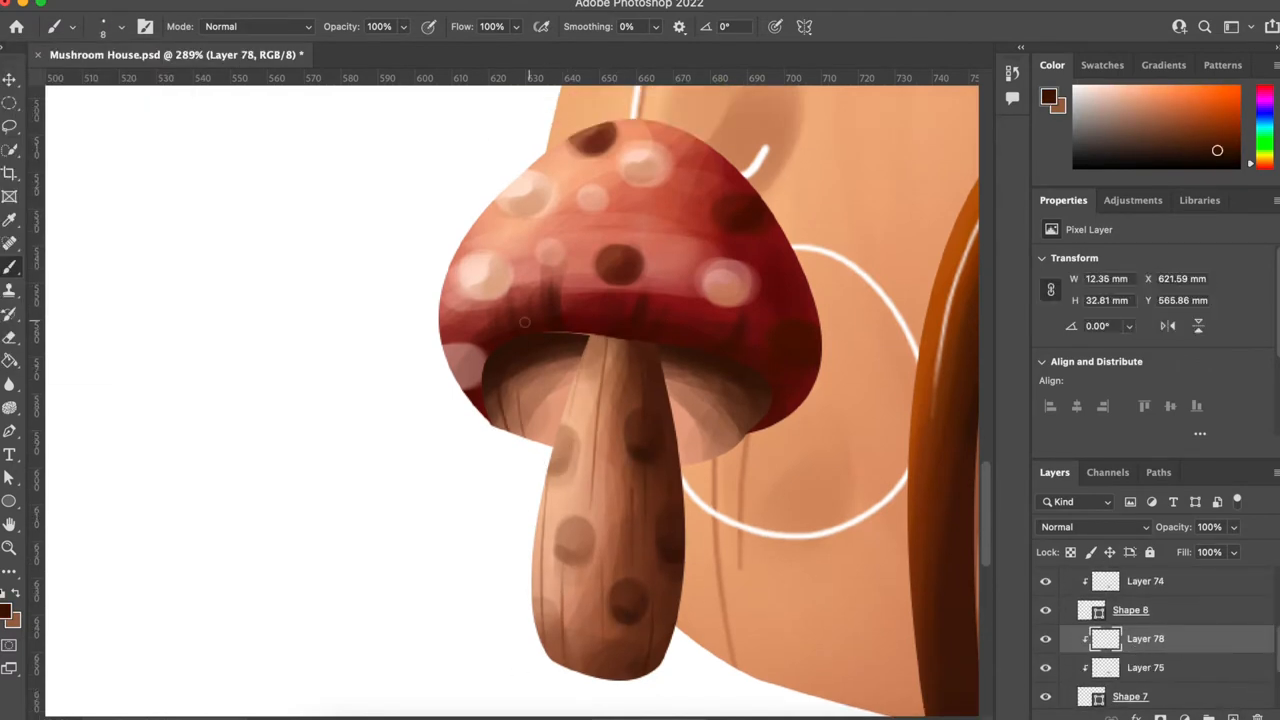
left_click(1130, 693)
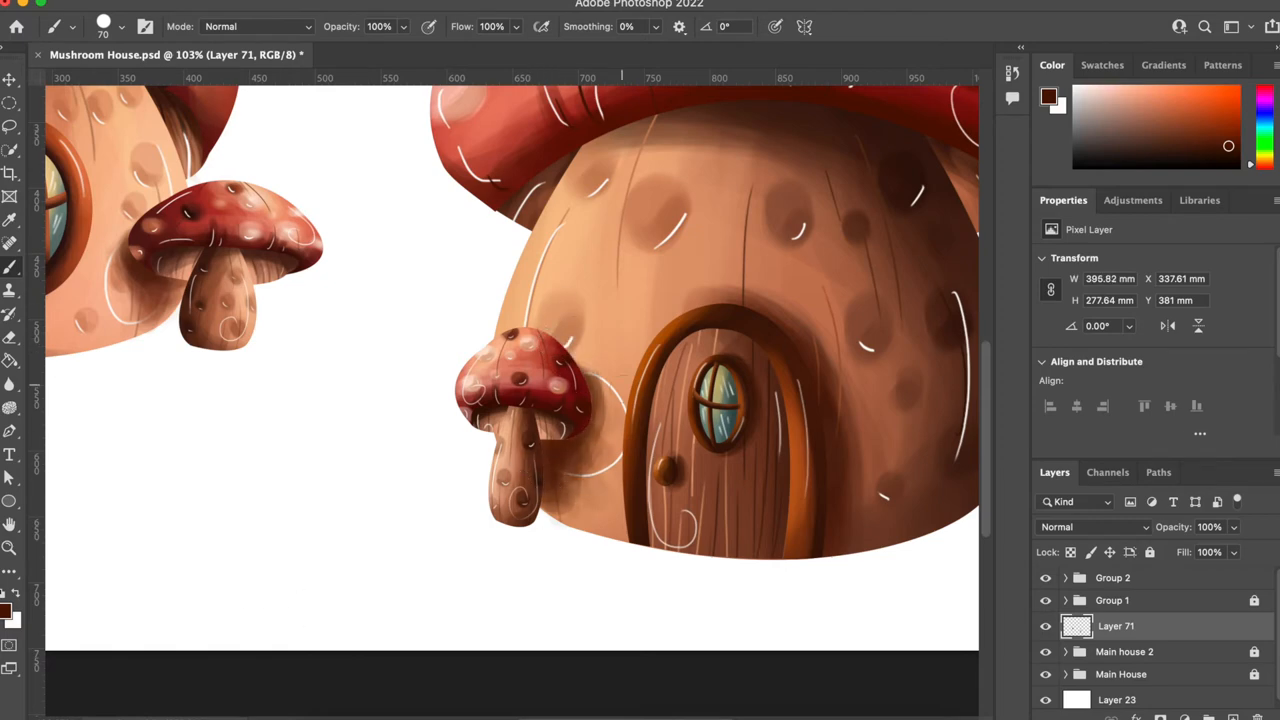
Move another small spotted mushroom near the left house and refine its highlights.
left_click(1113, 577)
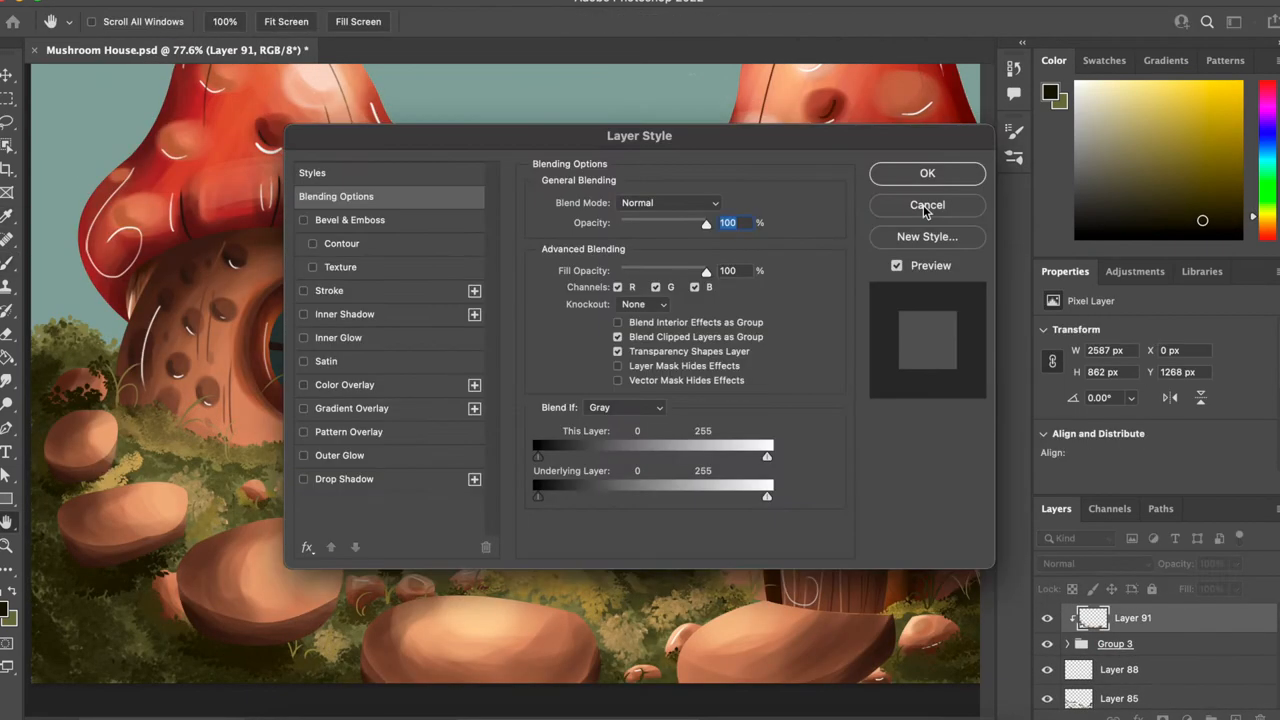
Paint blurred blue-grey trunks over the teal fill, then dab olive leaf foliage.
left_click(927, 205)
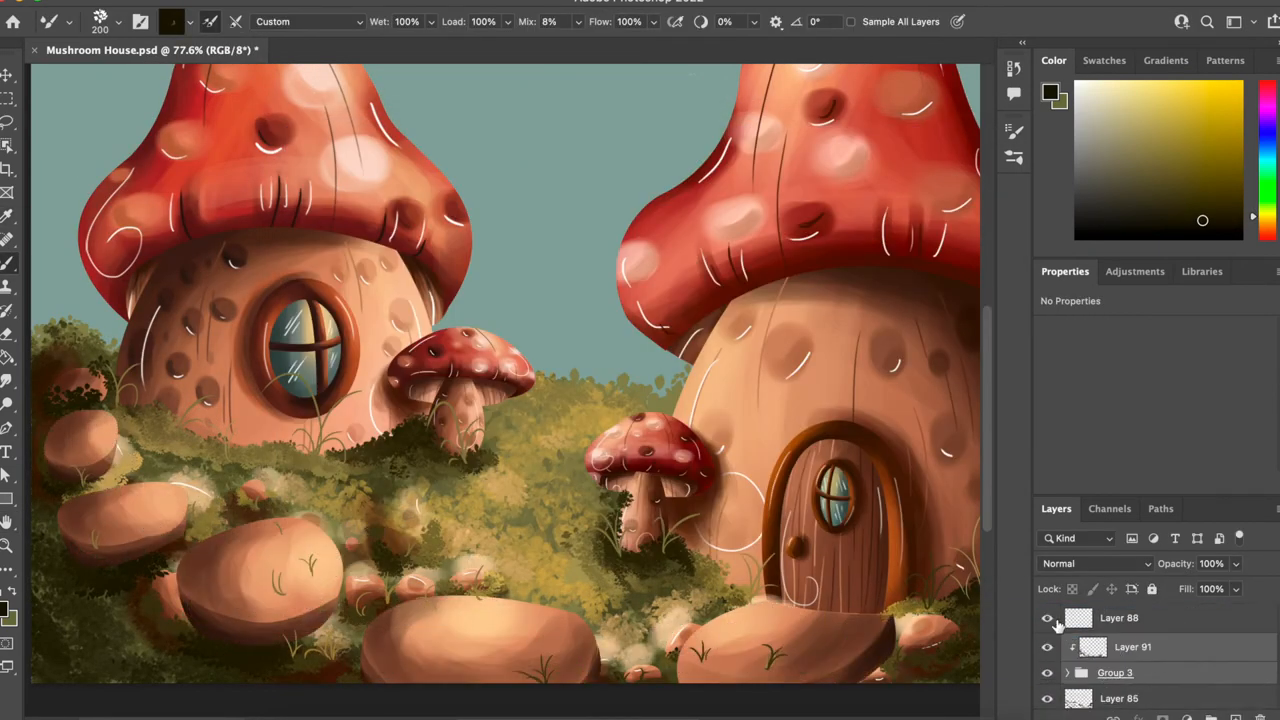
scroll("down", 3)
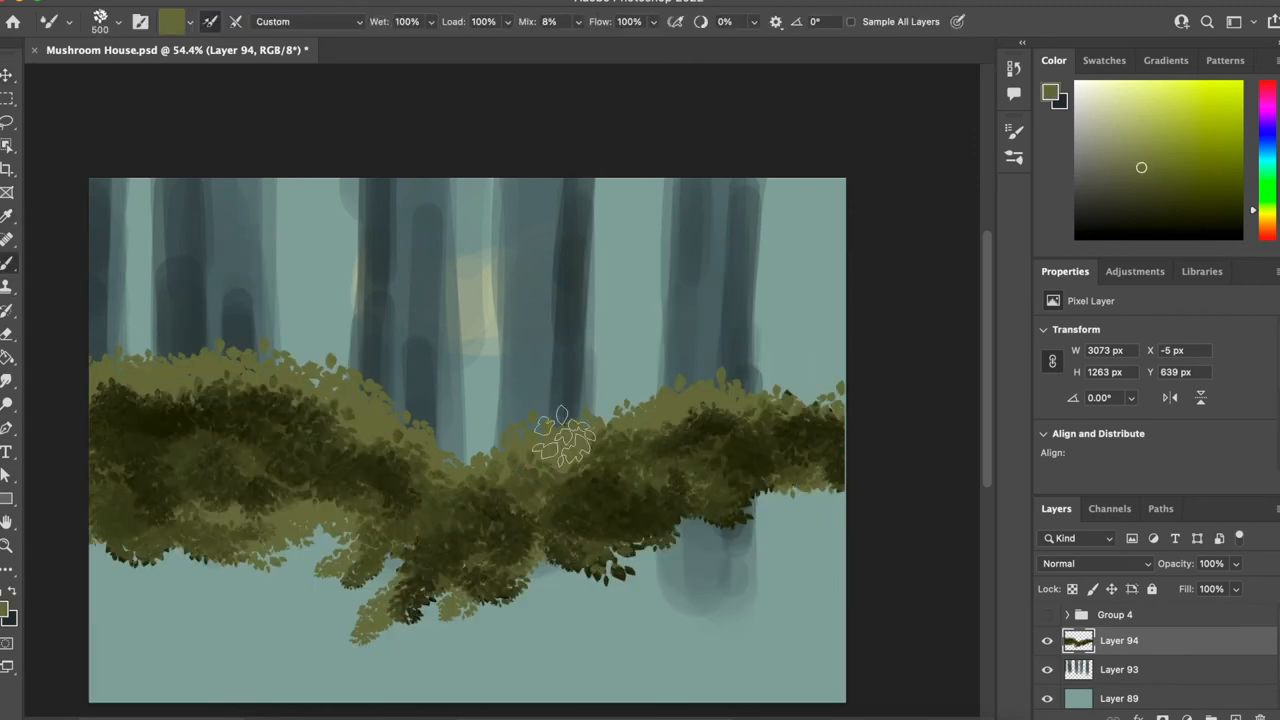
Hide Layer 94 and paint yellow glow between trunks on a Color Dodge layer.
left_click(13, 78)
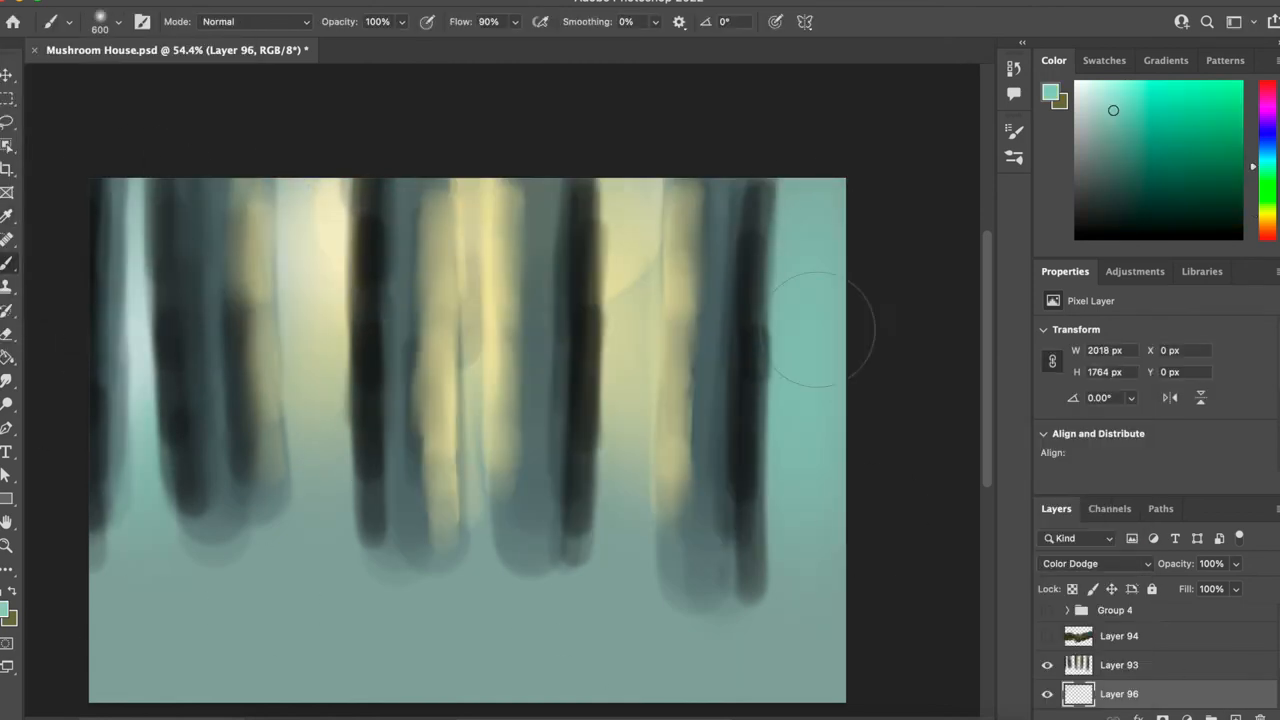
Shade the tree trunk with brown and orange on a new clipped layer.
left_click(1119, 664)
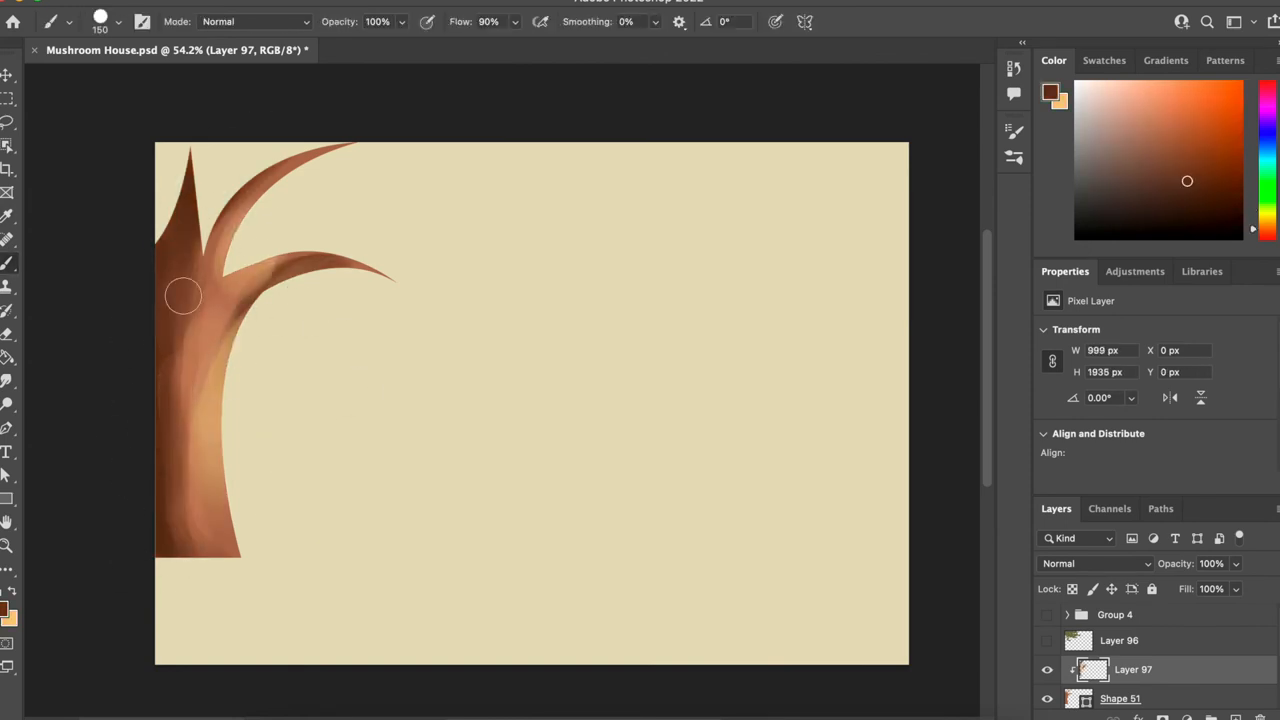
Paint bark lines and highlights on the trunk, then show and reposition Layer 96.
left_click(66, 21)
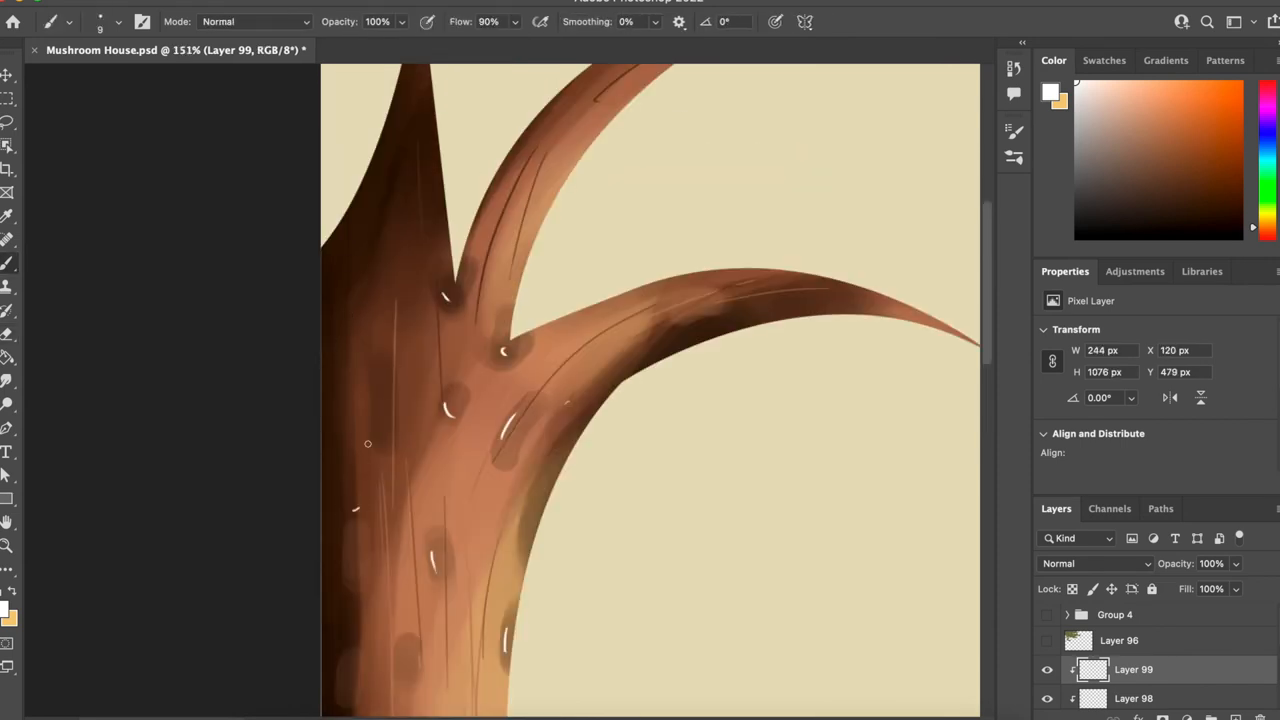
left_click(1119, 640)
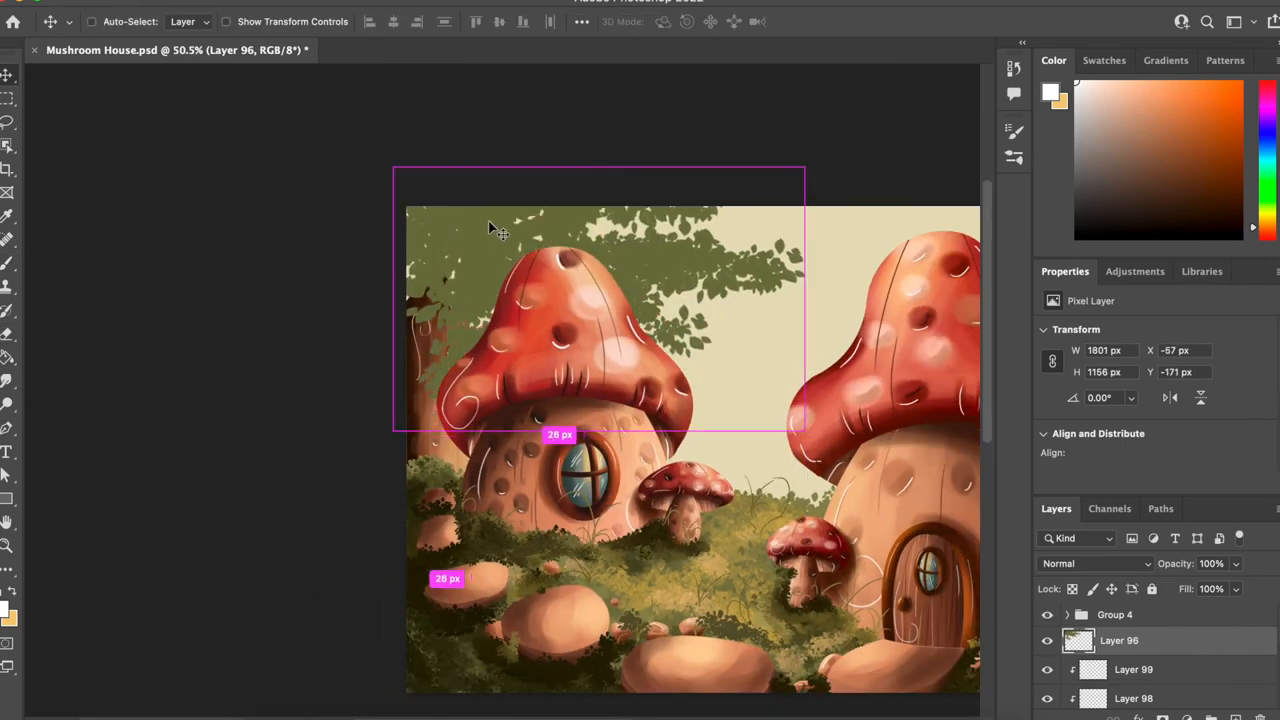